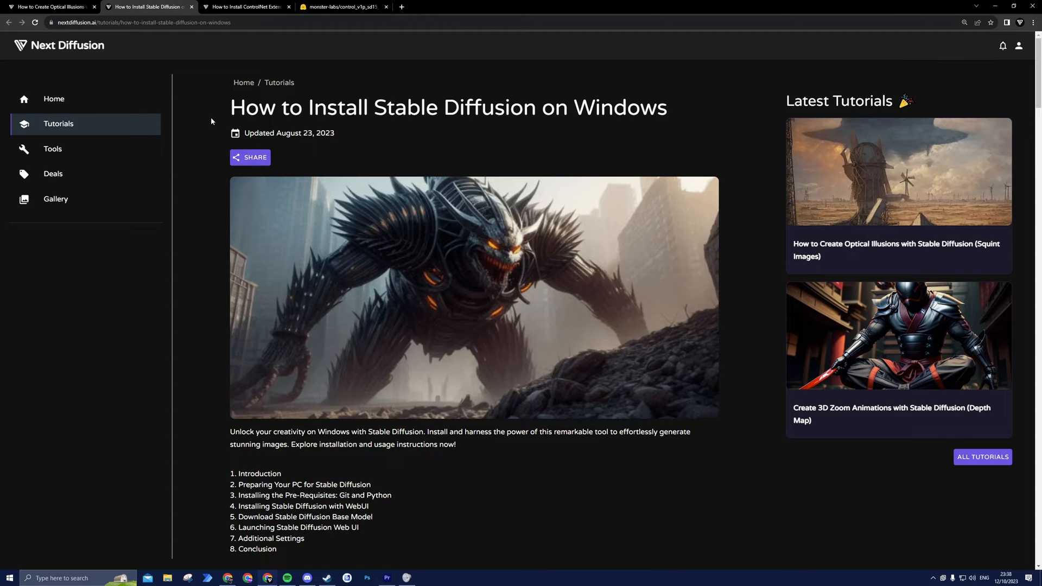
# - Move from the Windows install guide to the ControlNet extension tutorial and scroll its installation section
pyautogui.moveTo(231, 107); pyautogui.dragTo(472, 107)
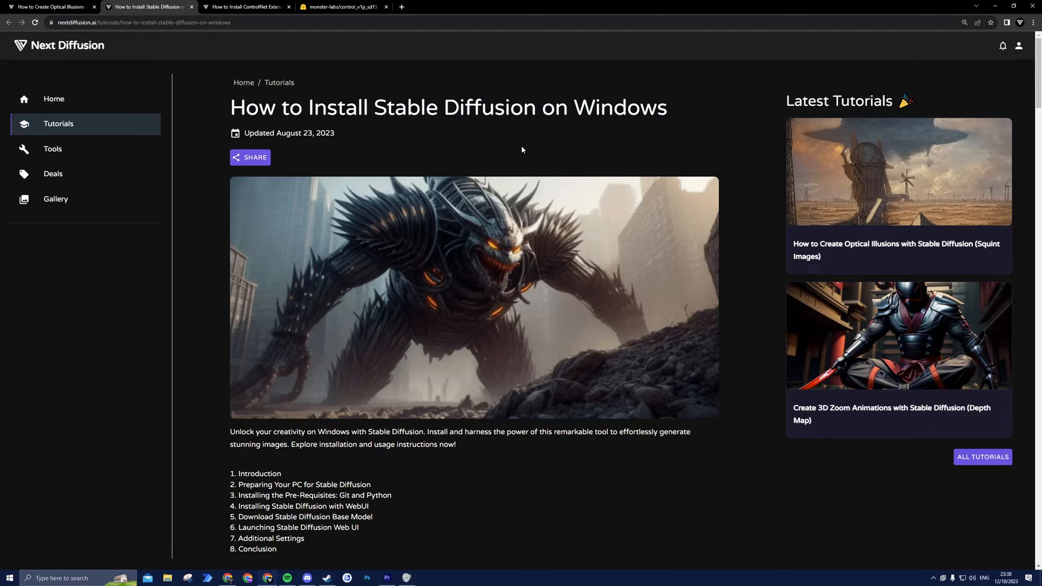
pyautogui.scroll(-3)
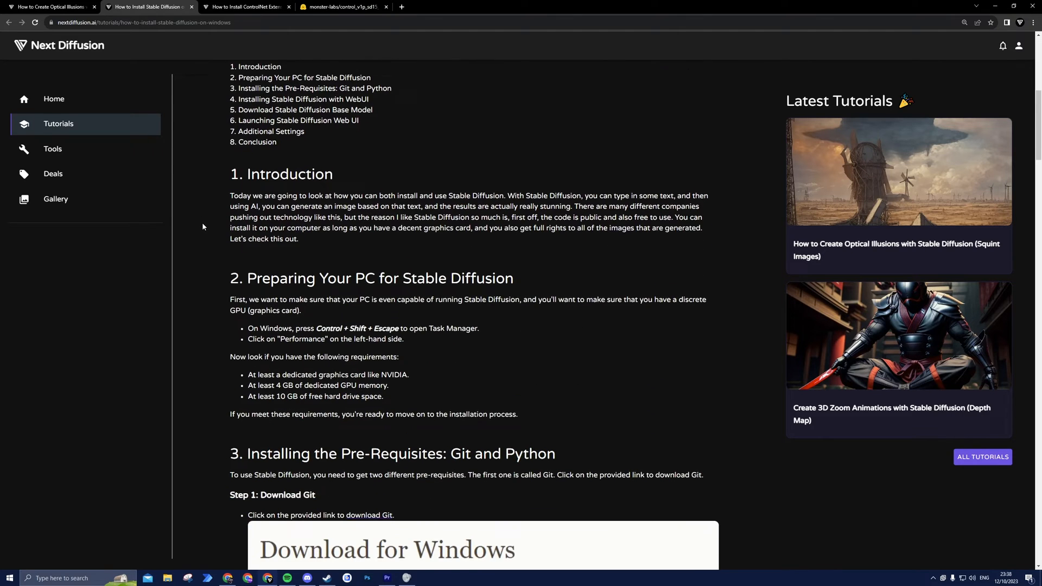
pyautogui.click(246, 7)
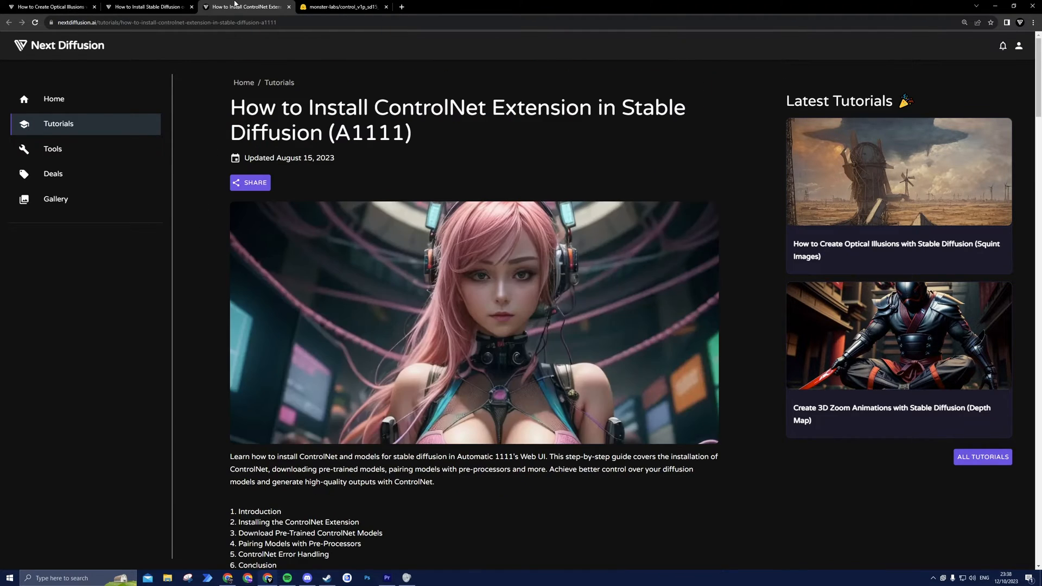
pyautogui.doubleClick(429, 107)
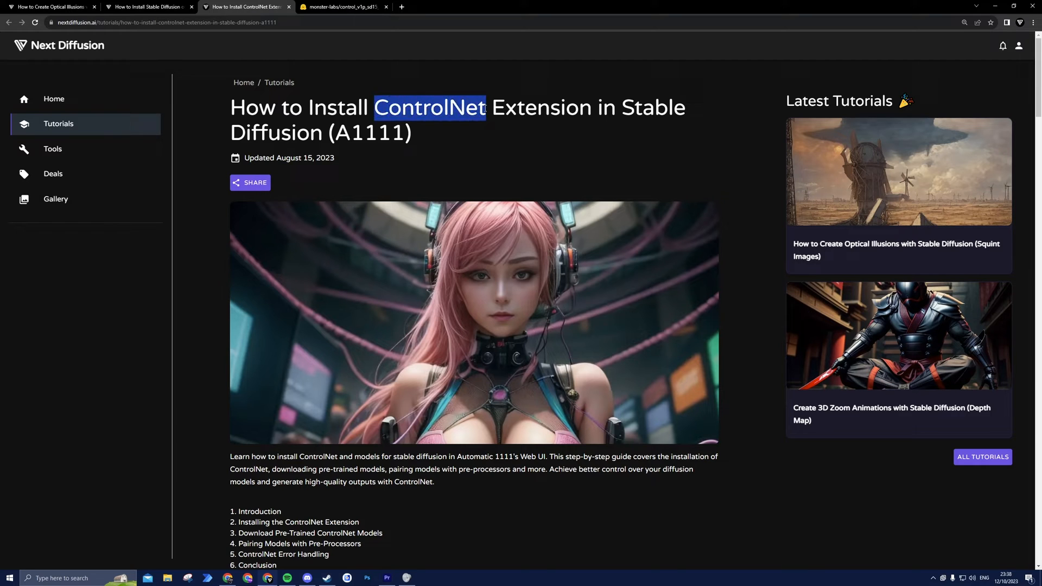
pyautogui.scroll(-3)
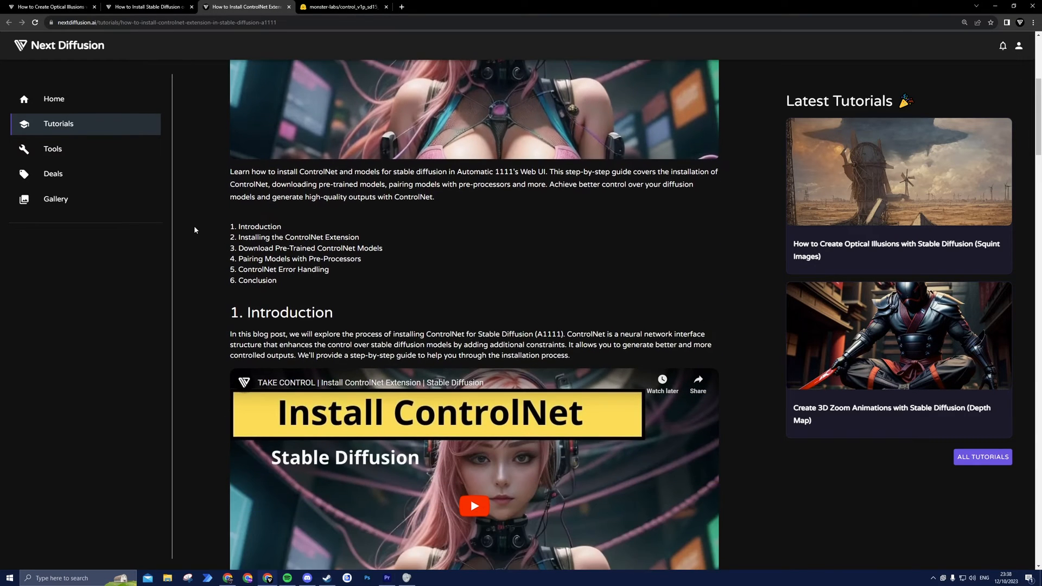
pyautogui.scroll(-3)
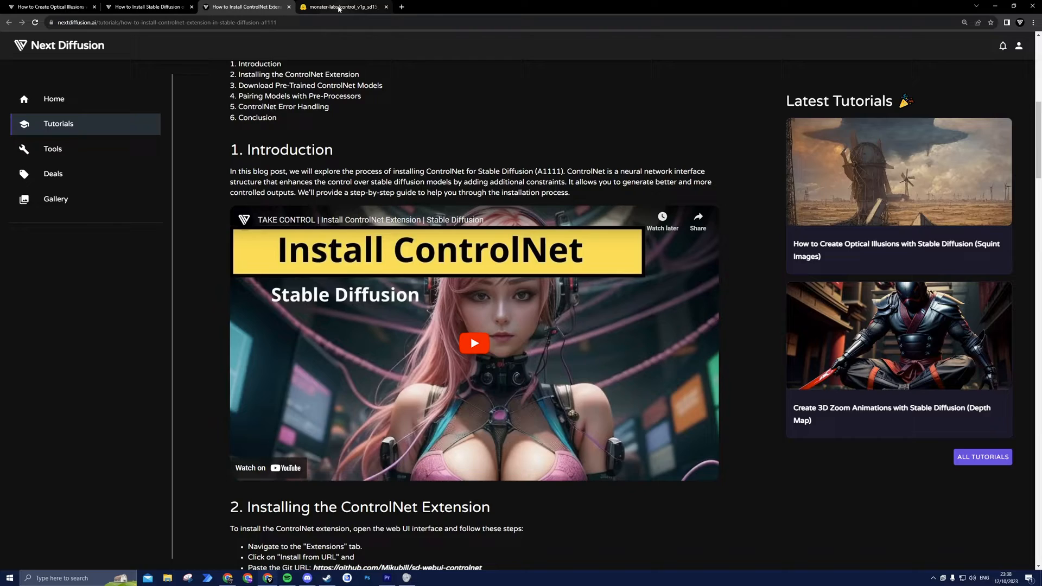
# - Show the control_v1p_sd15_qrcode_monster files page and open the stable-diffusion-webui folder
pyautogui.click(343, 6)
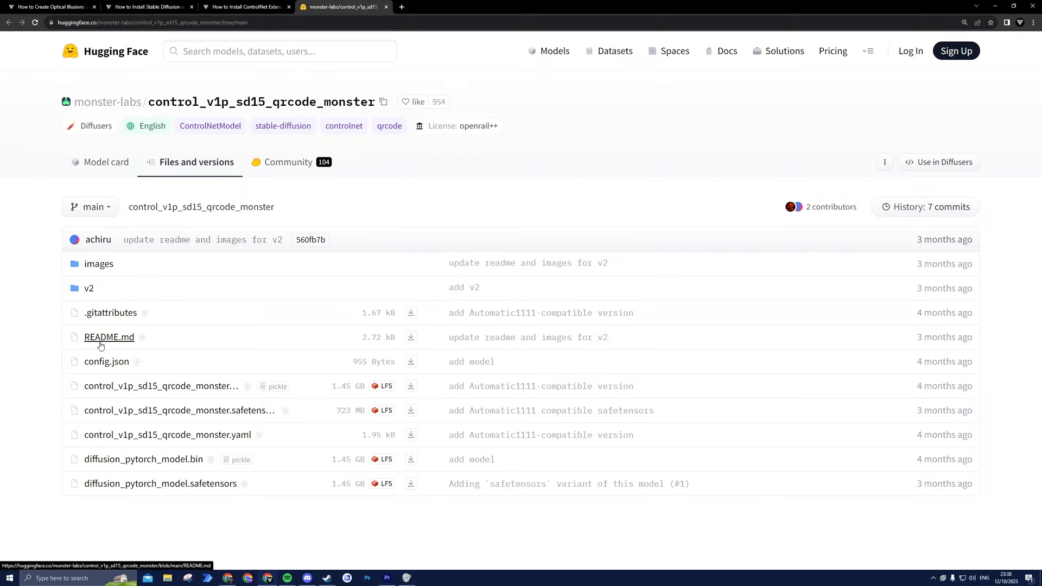
pyautogui.moveTo(109, 421)
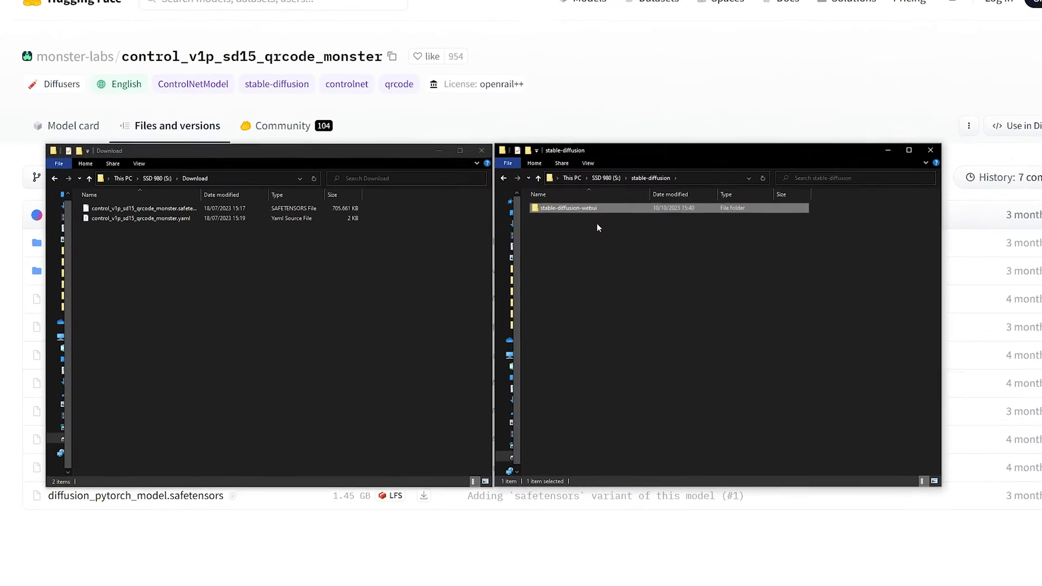
pyautogui.doubleClick(568, 208)
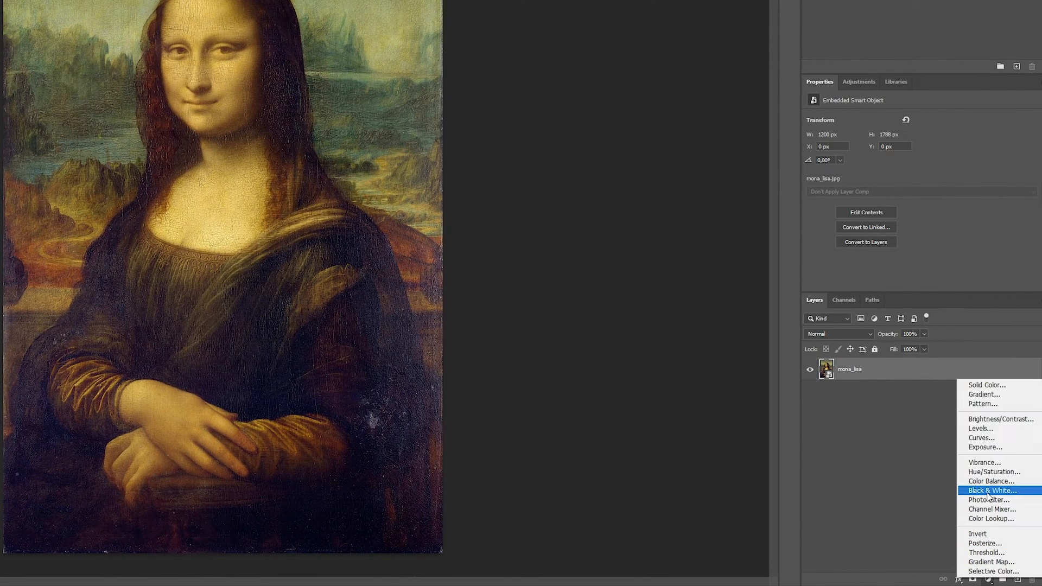
# - Add Black & White and Levels with black and white points pulled inward, then Quick Export PNG
pyautogui.click(992, 490)
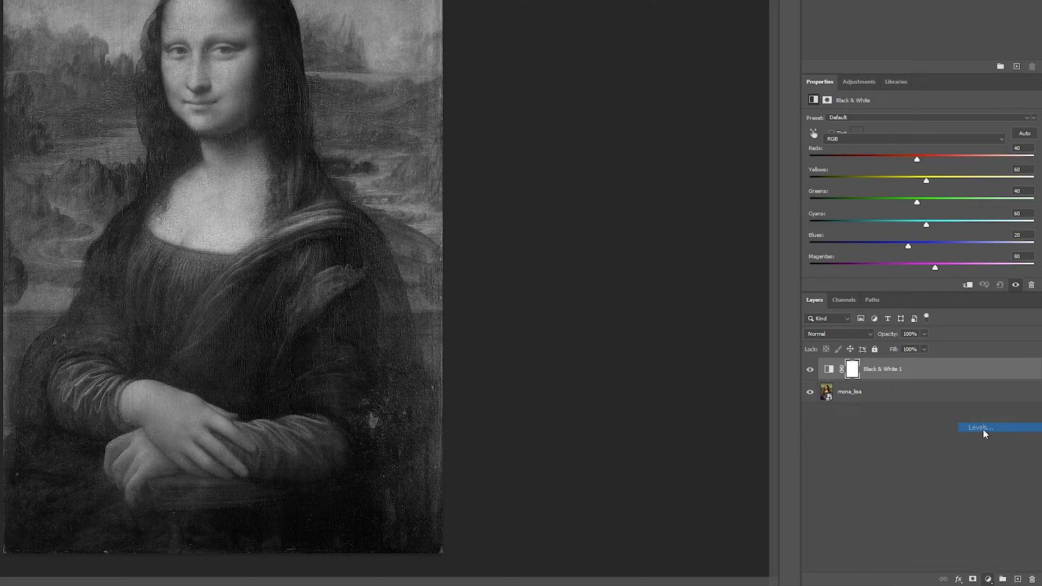
pyautogui.click(980, 427)
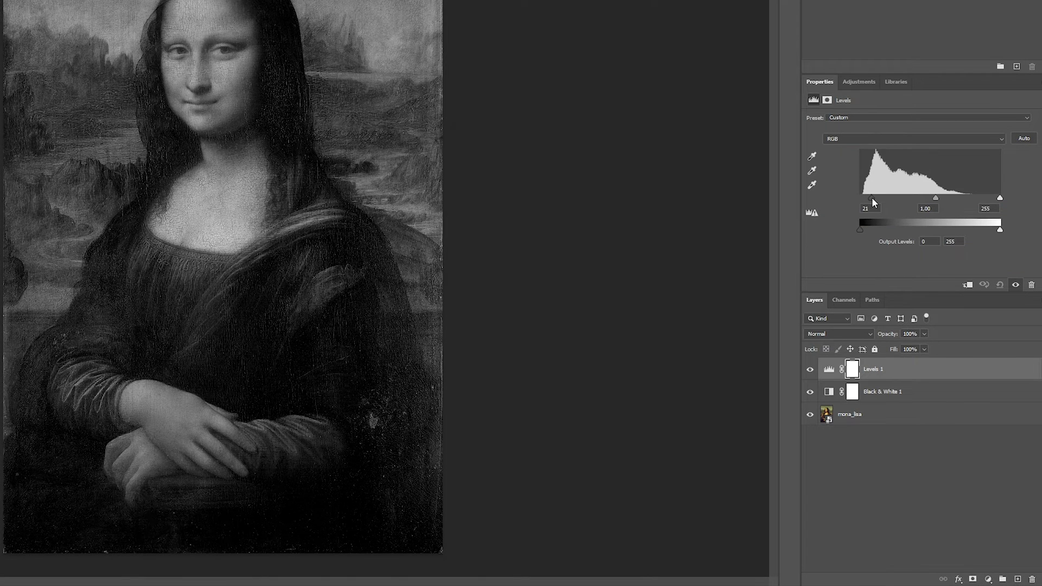
pyautogui.moveTo(1000, 198); pyautogui.dragTo(977, 198)
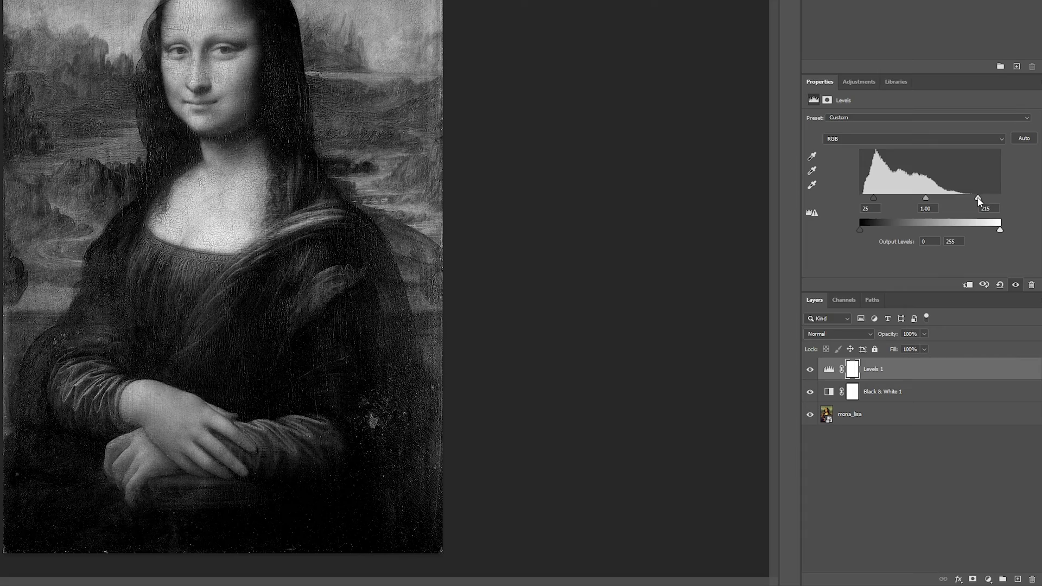
pyautogui.moveTo(977, 199); pyautogui.dragTo(947, 200)
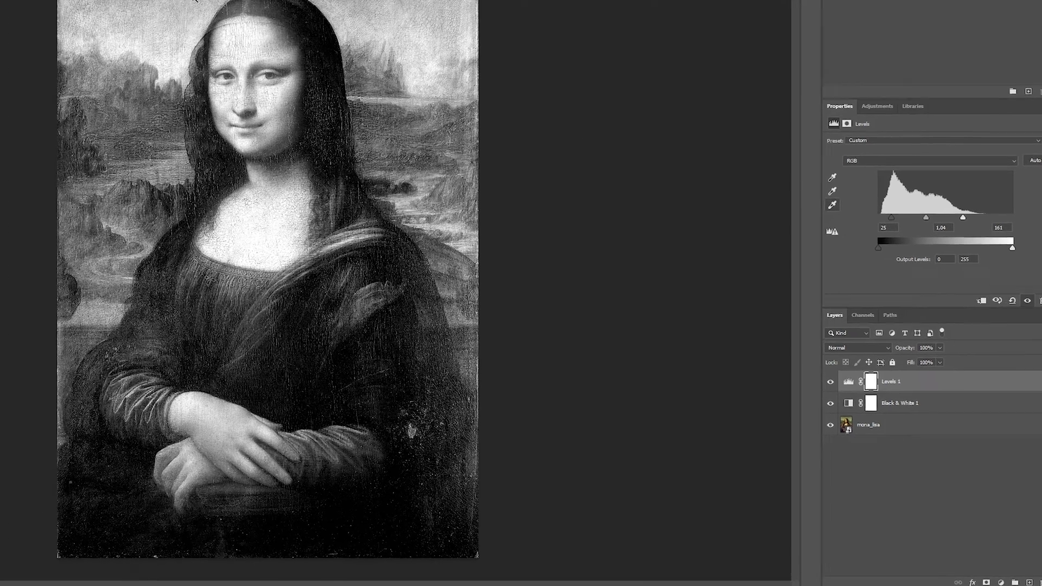
pyautogui.click(23, 6)
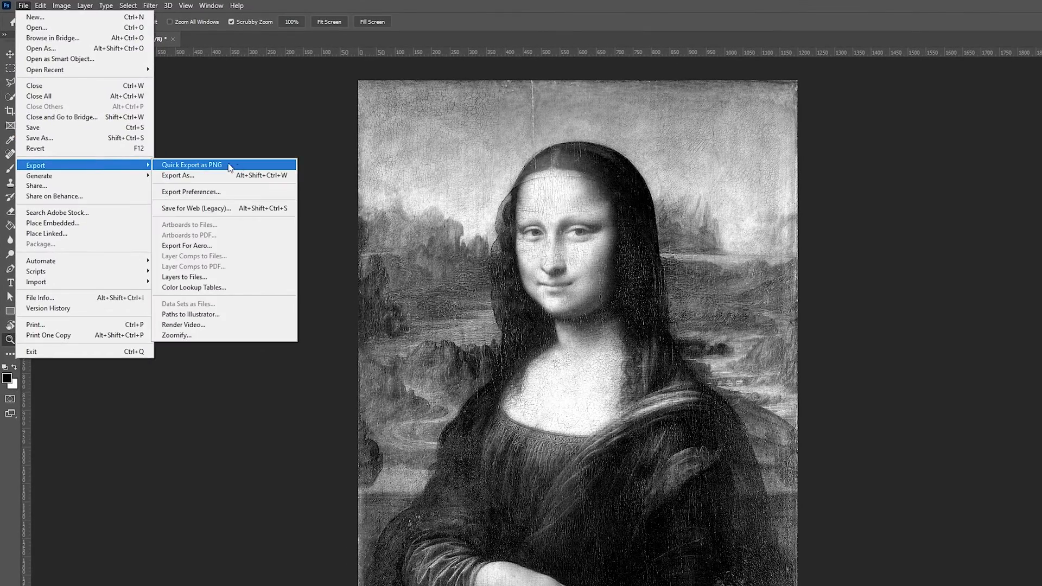
pyautogui.click(178, 175)
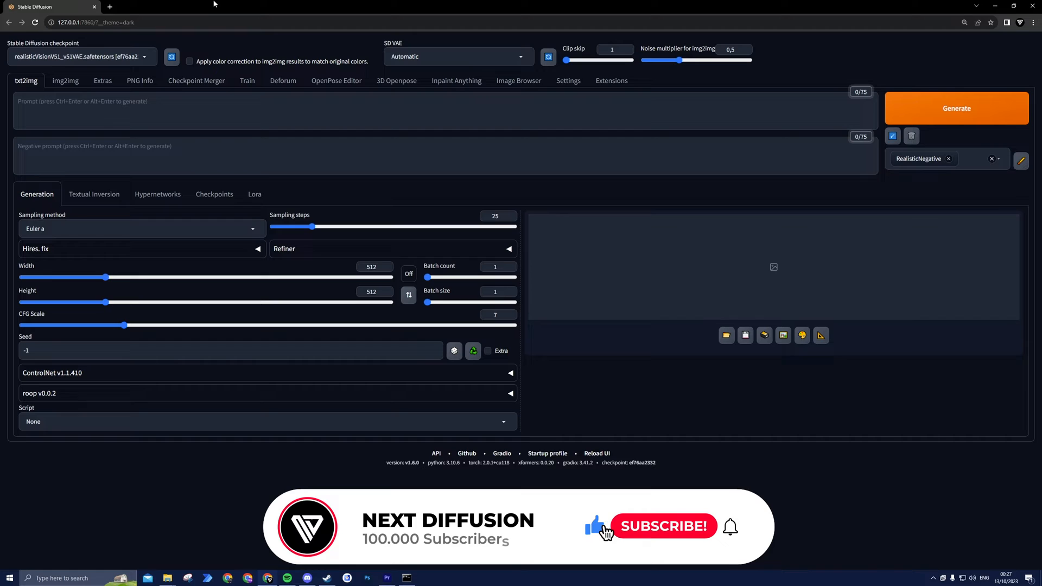
# - Keep the realisticVisionV51 checkpoint and enter the 'RAW photo, cyberpunk, jungle, 8k uhd…' prompt
pyautogui.click(663, 526)
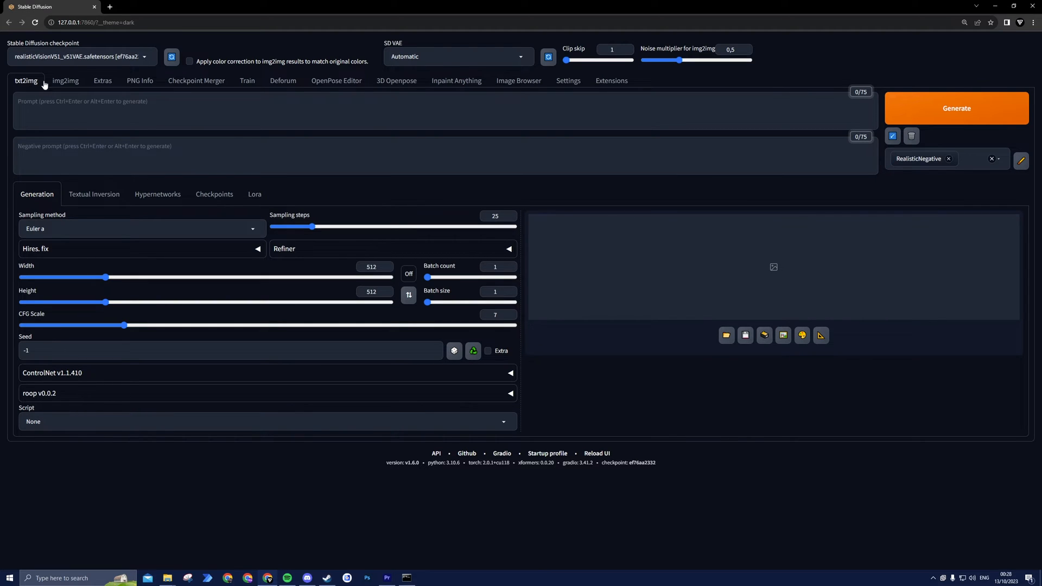
pyautogui.click(80, 56)
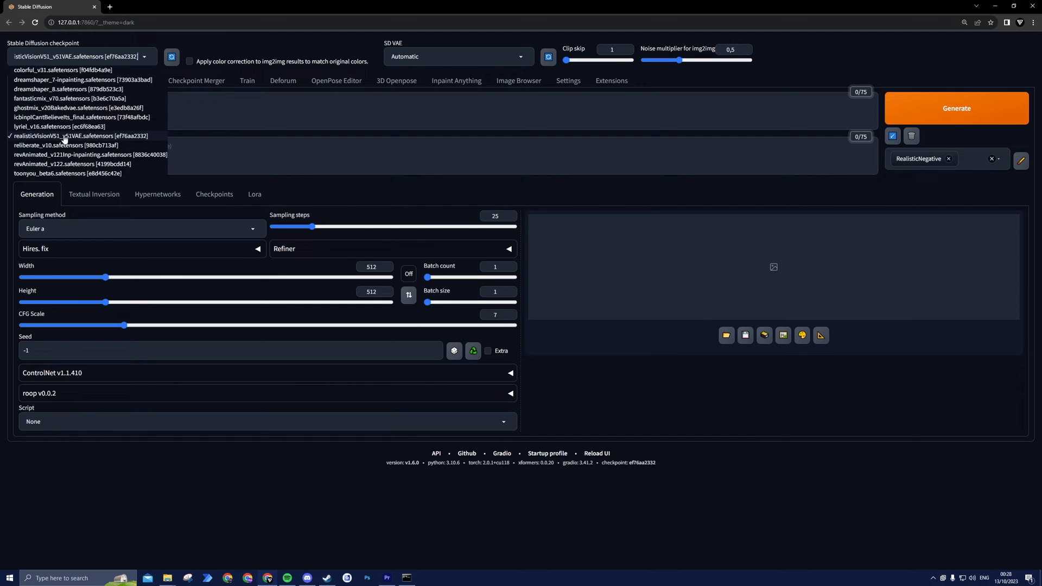
pyautogui.click(64, 135)
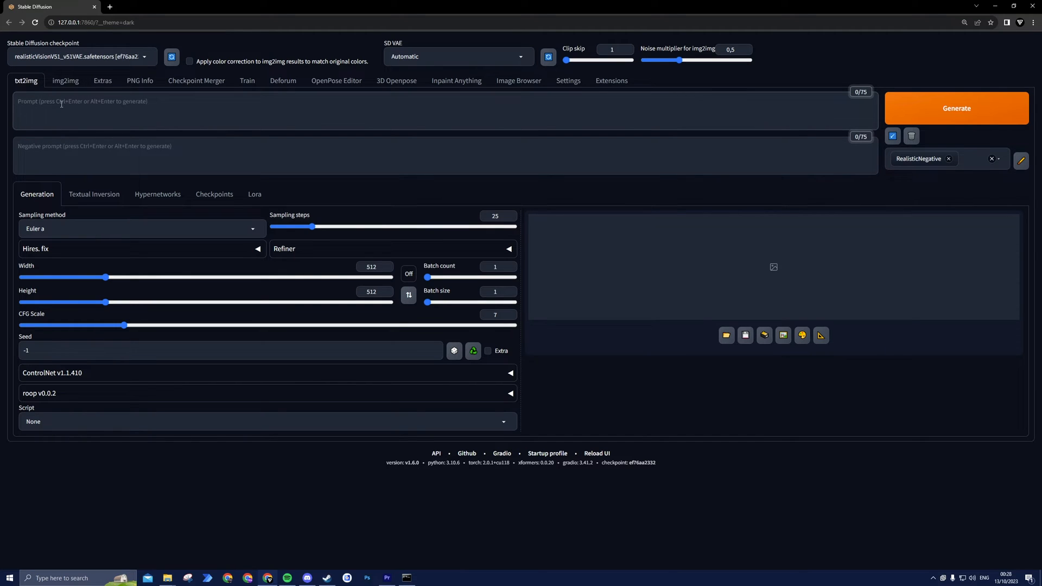
pyautogui.write('RAW photo, cyberpunk, jungle, 8k uhd, dslr, soft lighting, high quality, film grain, Fujifilm XT3')
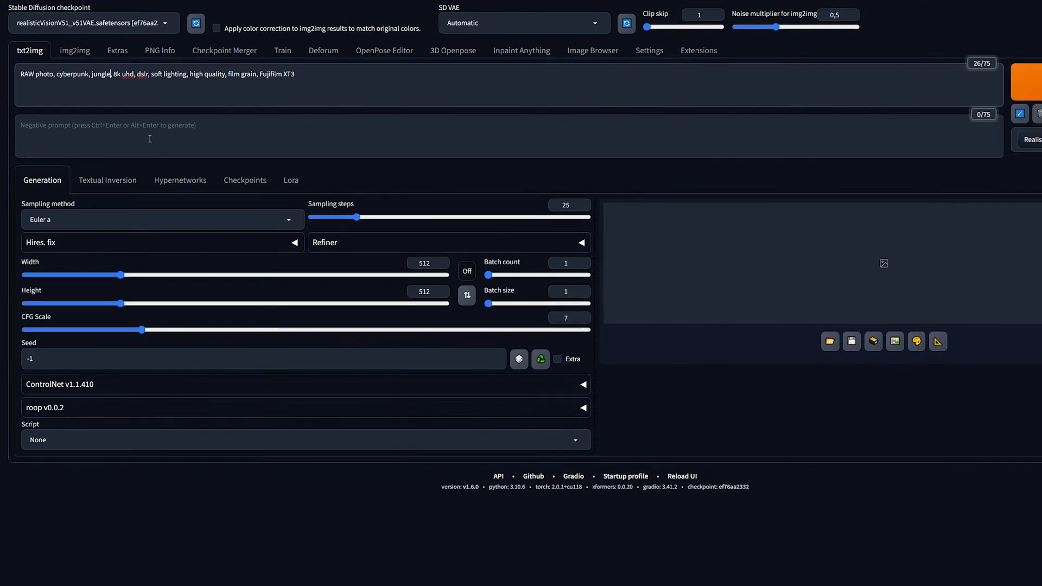
# - Set sampler to DPM++ 2M Karras, sampling steps to 30, and width 600
pyautogui.click(162, 220)
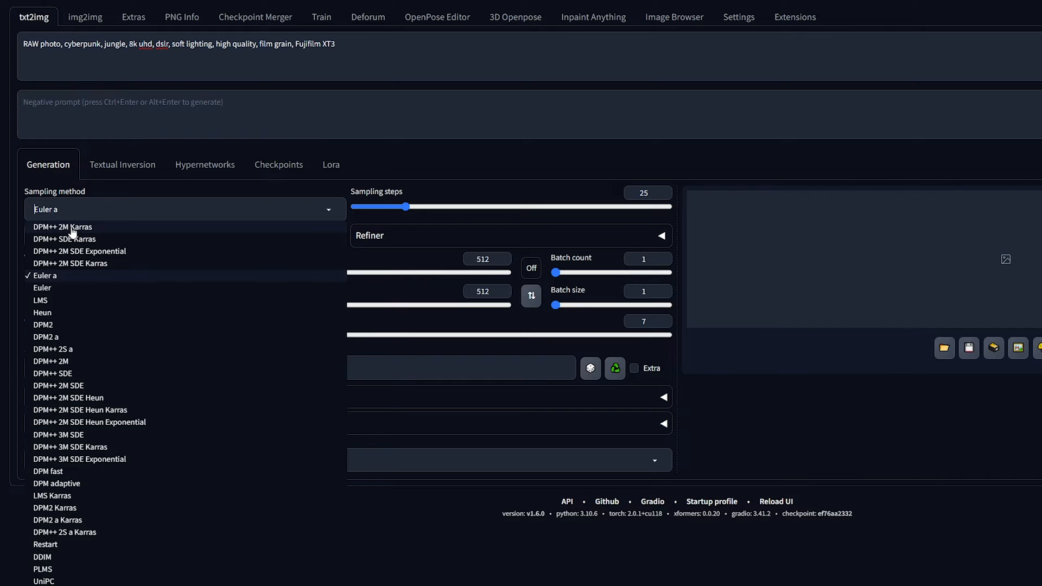
pyautogui.click(63, 227)
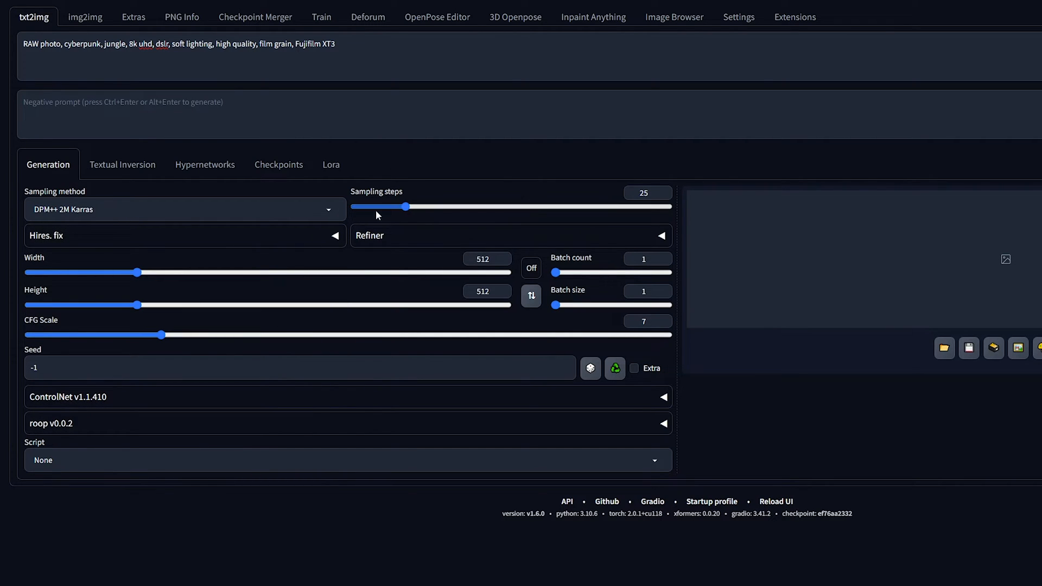
pyautogui.moveTo(406, 207); pyautogui.dragTo(415, 207)
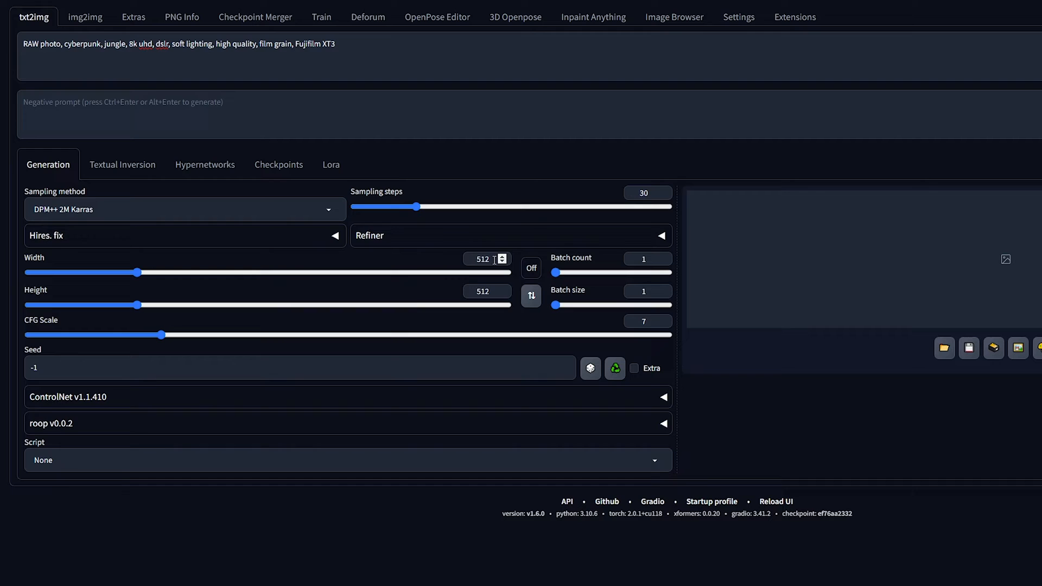
pyautogui.write('600')
pyautogui.write('892')
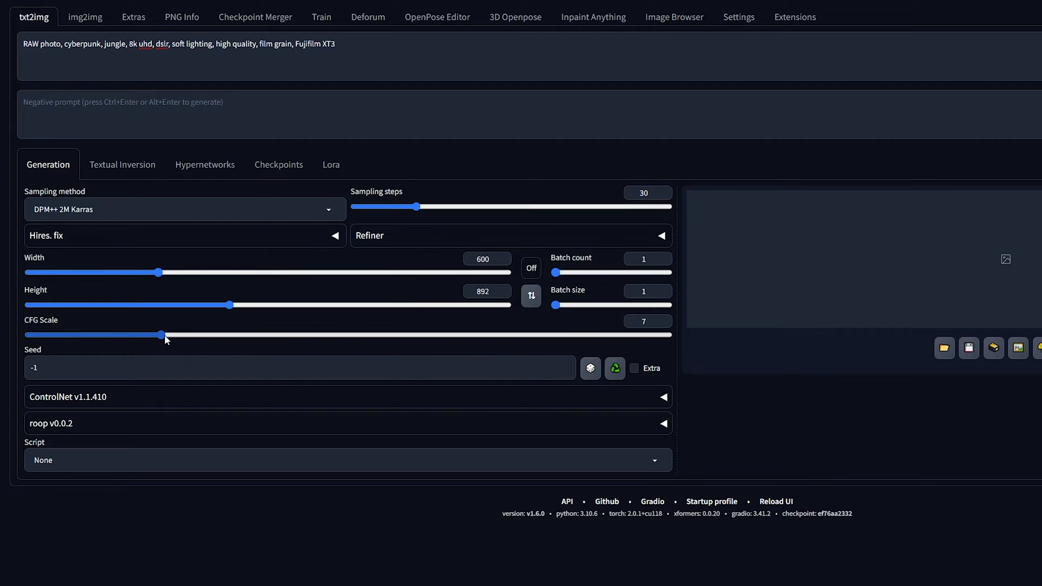
pyautogui.moveTo(278, 306)
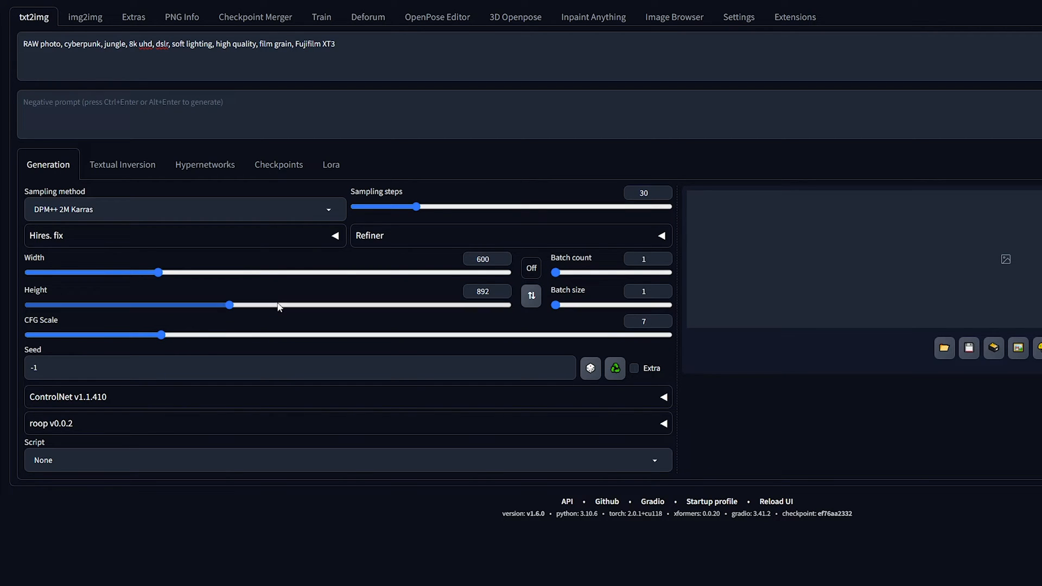
# - Expand Hires. fix, choose the 4x-UltraSharp upscaler, and set denoising strength to 0.5
pyautogui.click(47, 235)
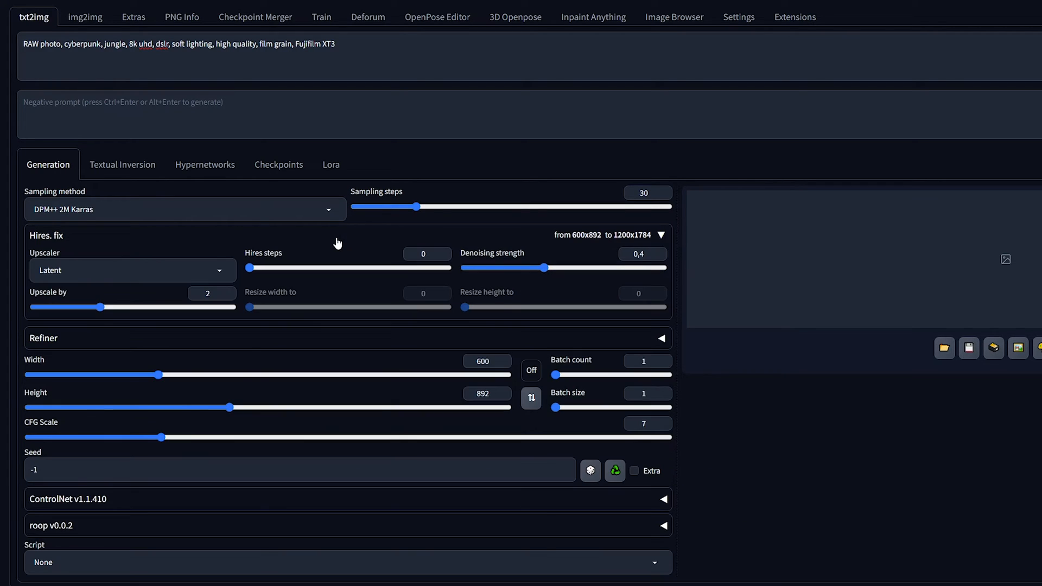
pyautogui.moveTo(195, 273)
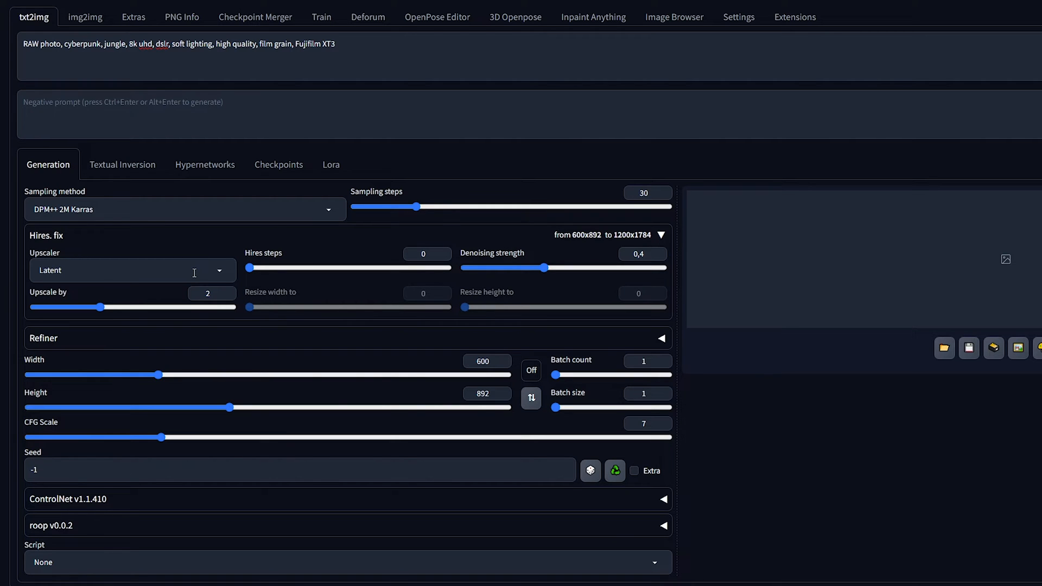
pyautogui.click(131, 270)
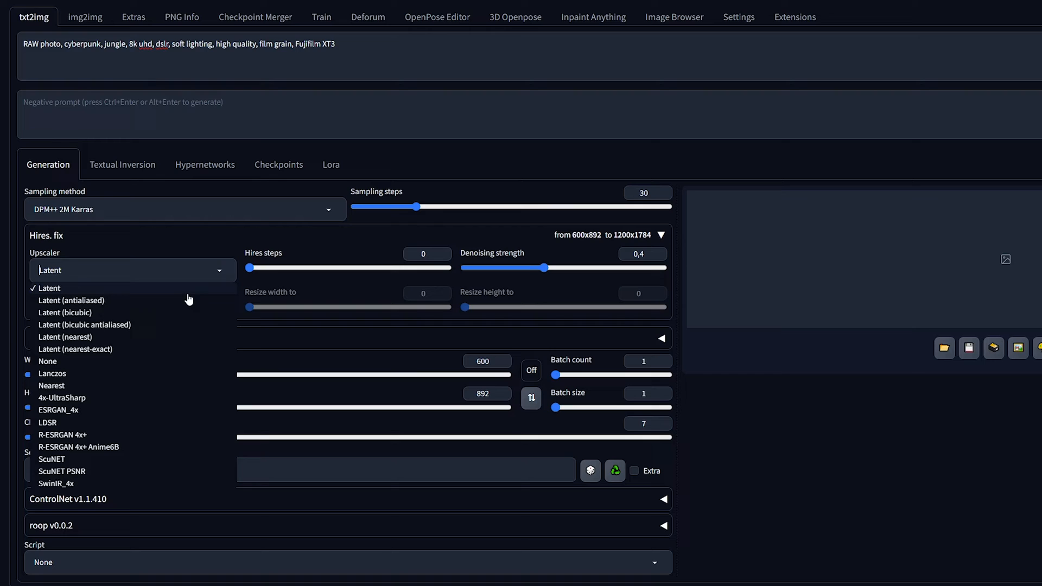
pyautogui.moveTo(76, 401)
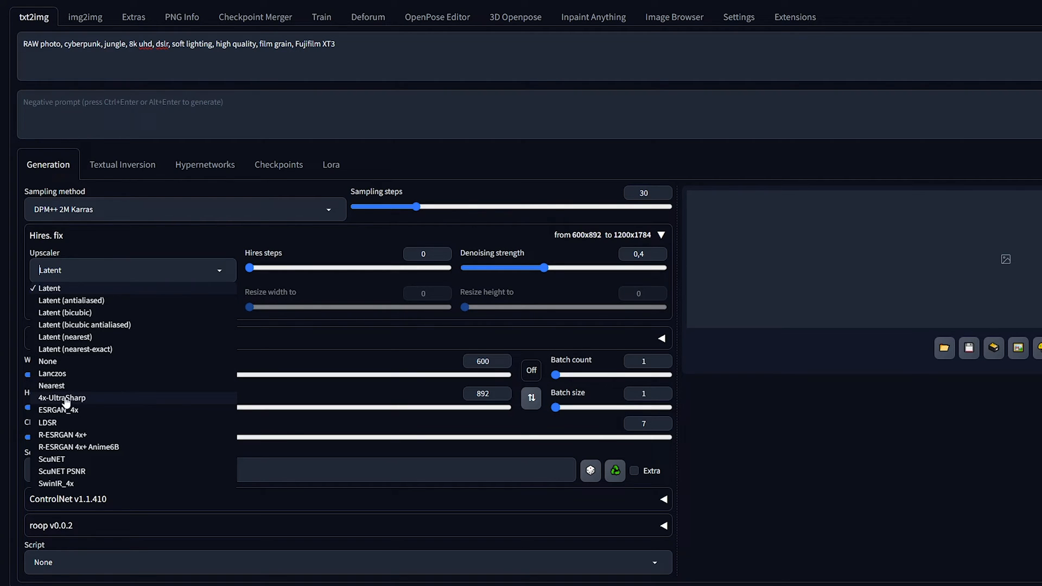
pyautogui.moveTo(91, 402)
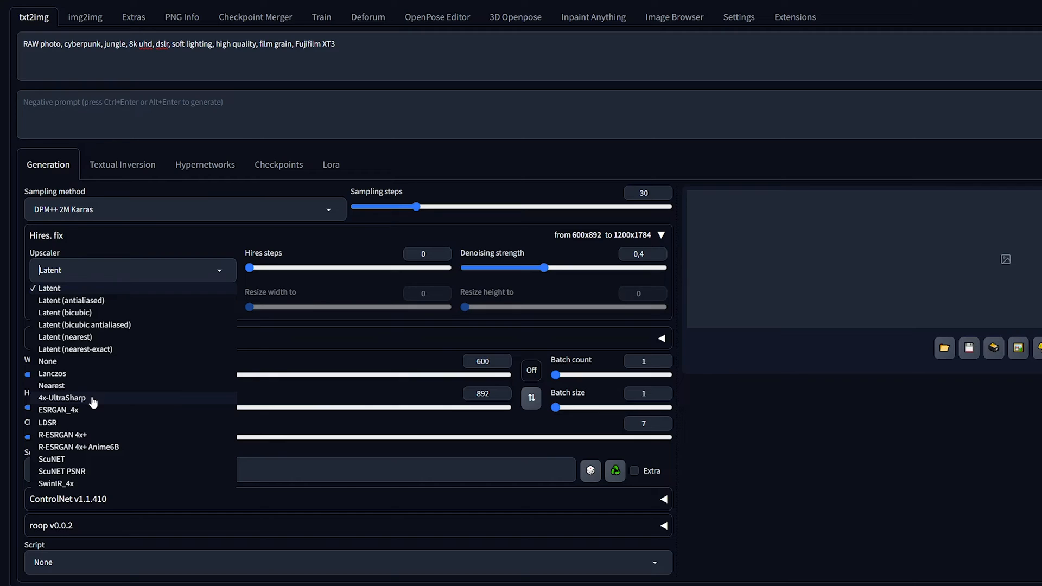
pyautogui.moveTo(66, 415)
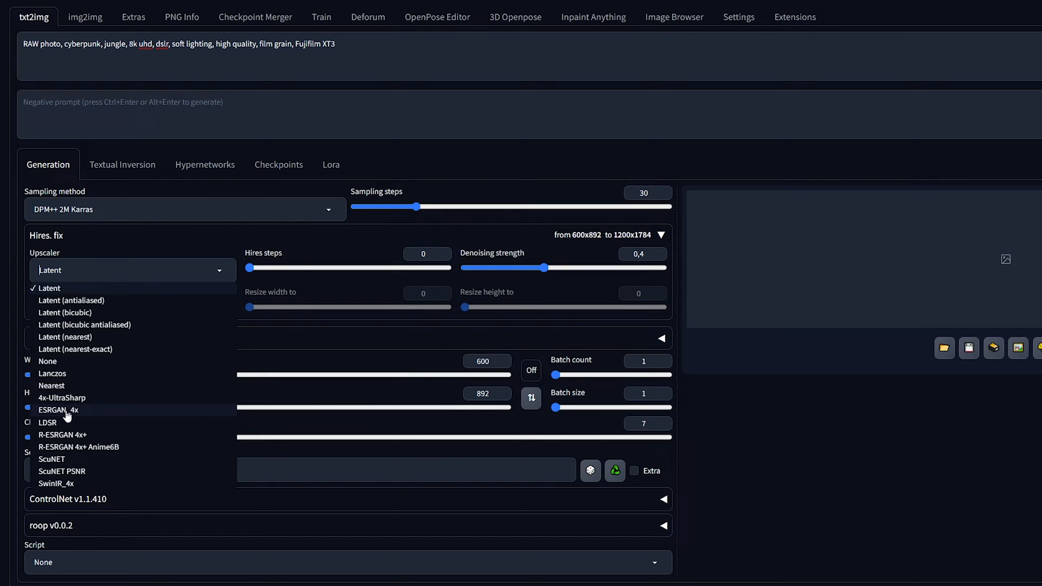
pyautogui.click(63, 397)
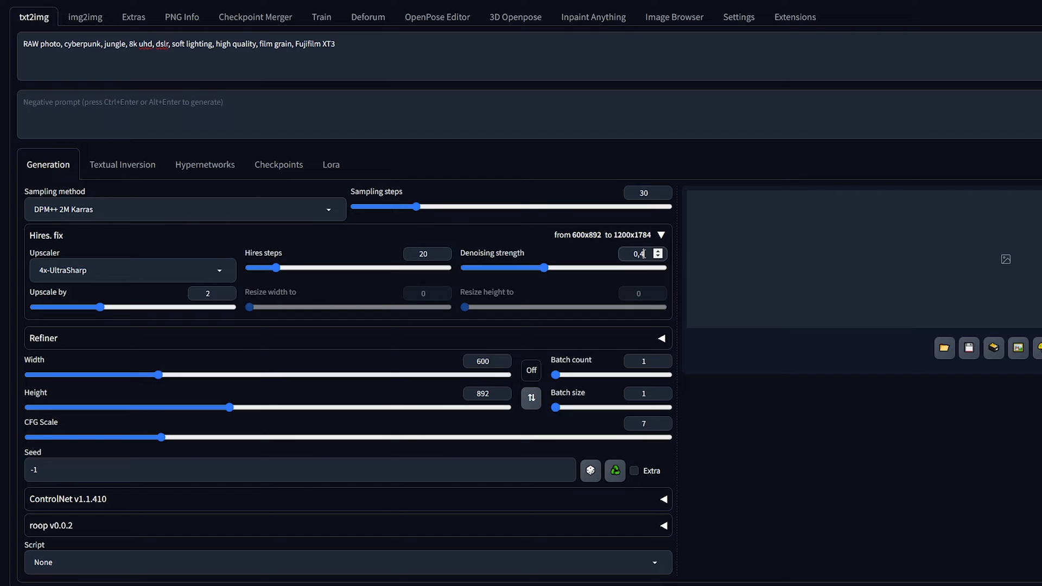
pyautogui.moveTo(538, 267); pyautogui.dragTo(563, 267)
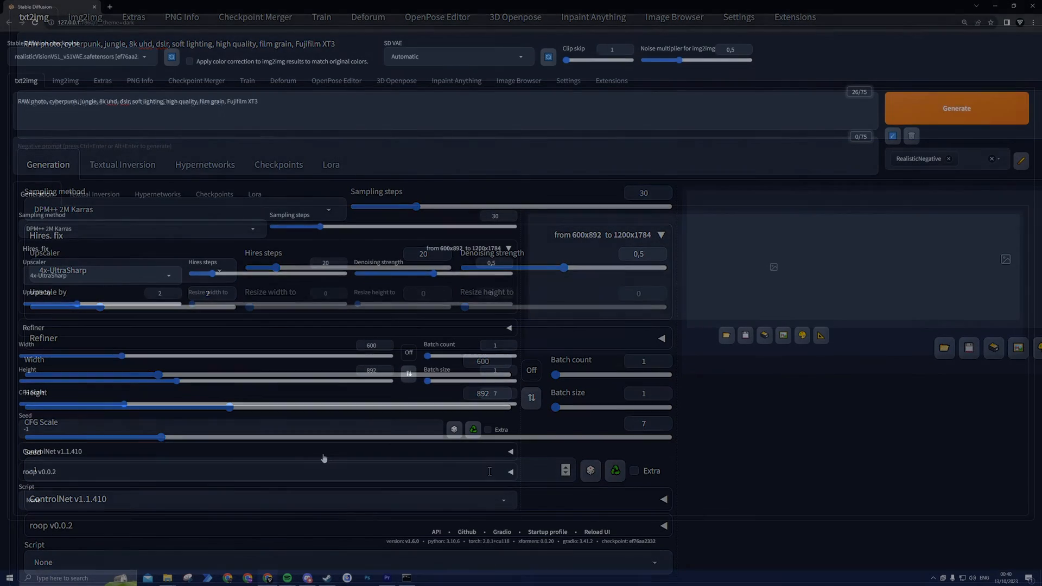
# - Upload the black-and-white Mona Lisa to ControlNet and turn on Pixel Perfect
pyautogui.scroll(-3)
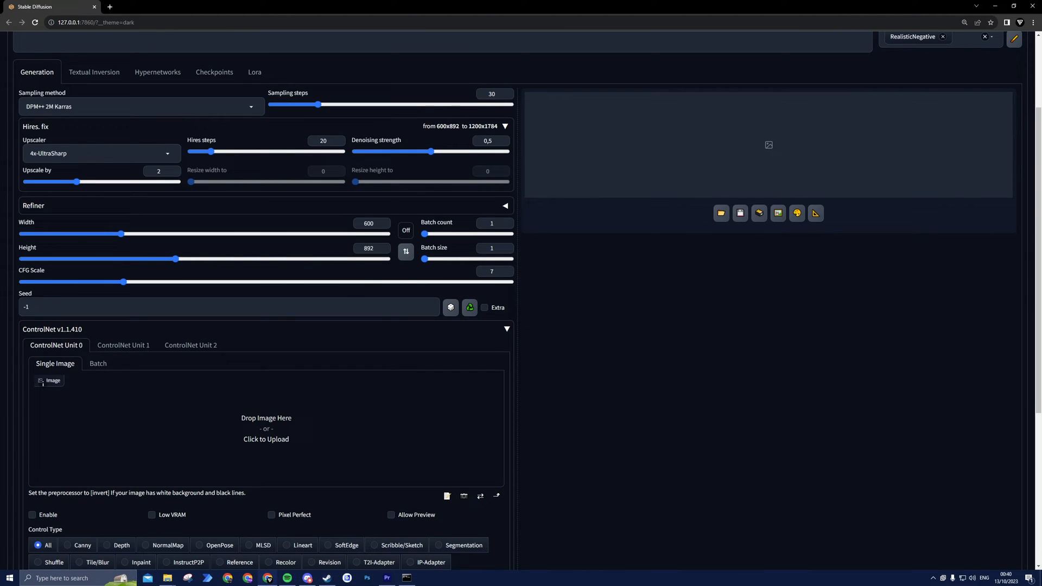
pyautogui.click(266, 428)
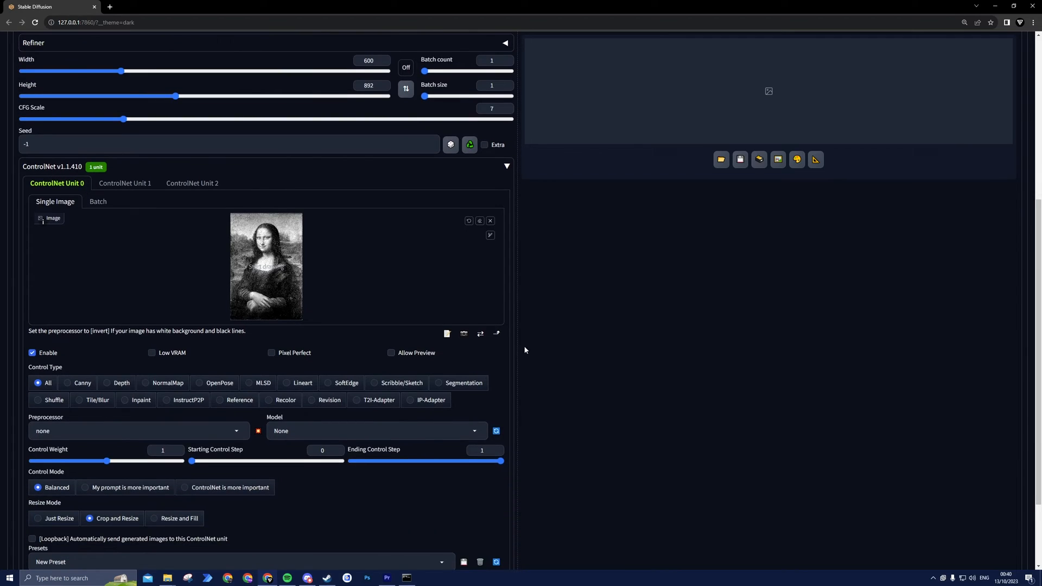
pyautogui.scroll(-3)
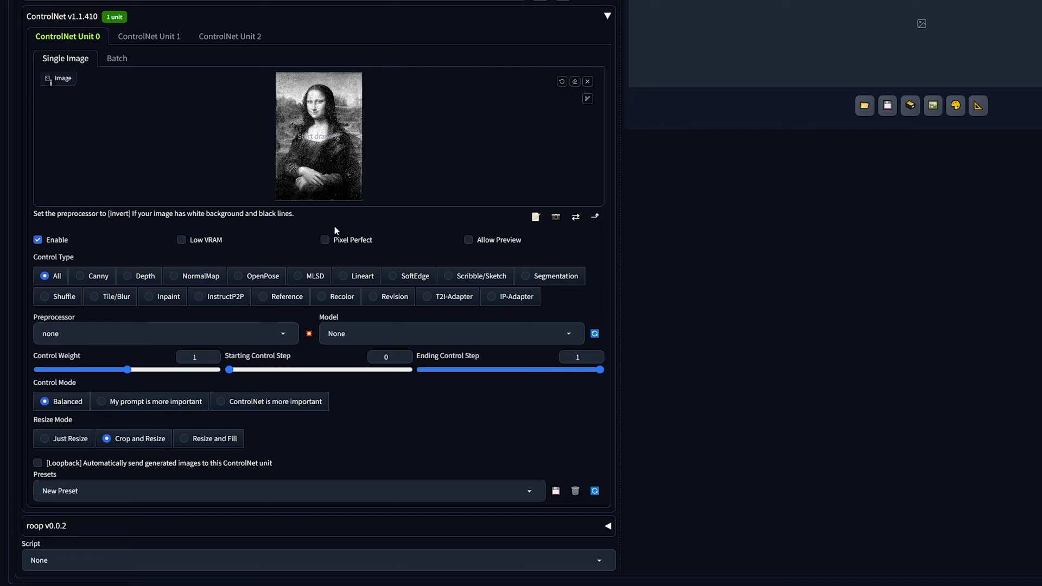
pyautogui.click(324, 240)
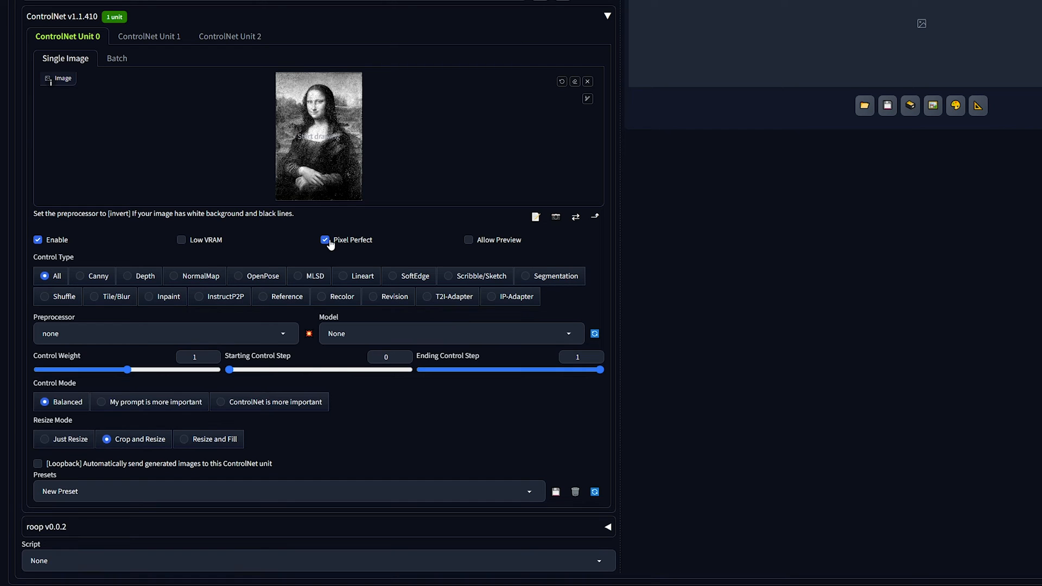
# - Leave the preprocessor at none, pick the qrcode_monster model, and raise control weight to 2
pyautogui.click(165, 333)
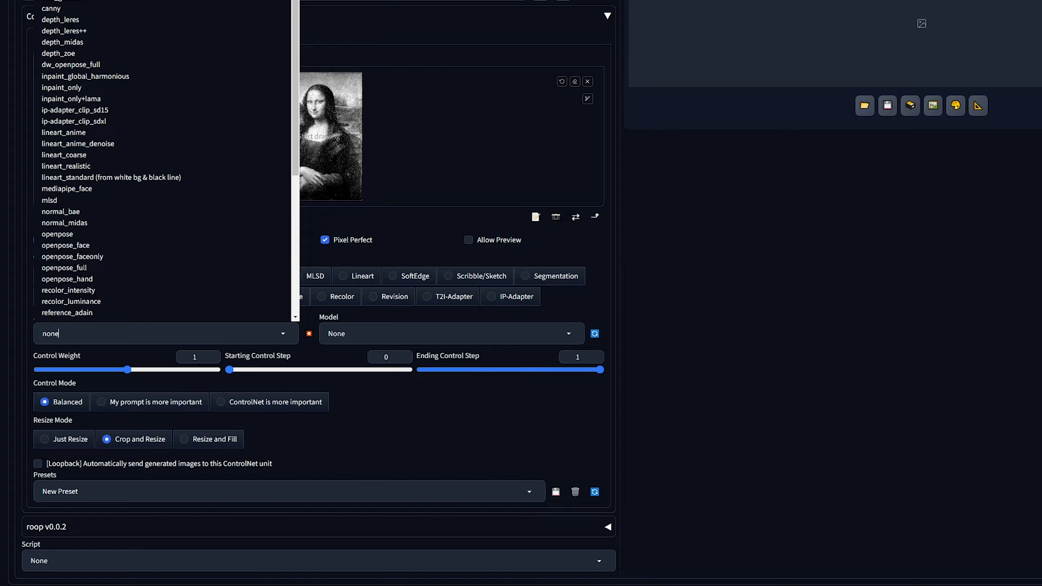
pyautogui.click(50, 333)
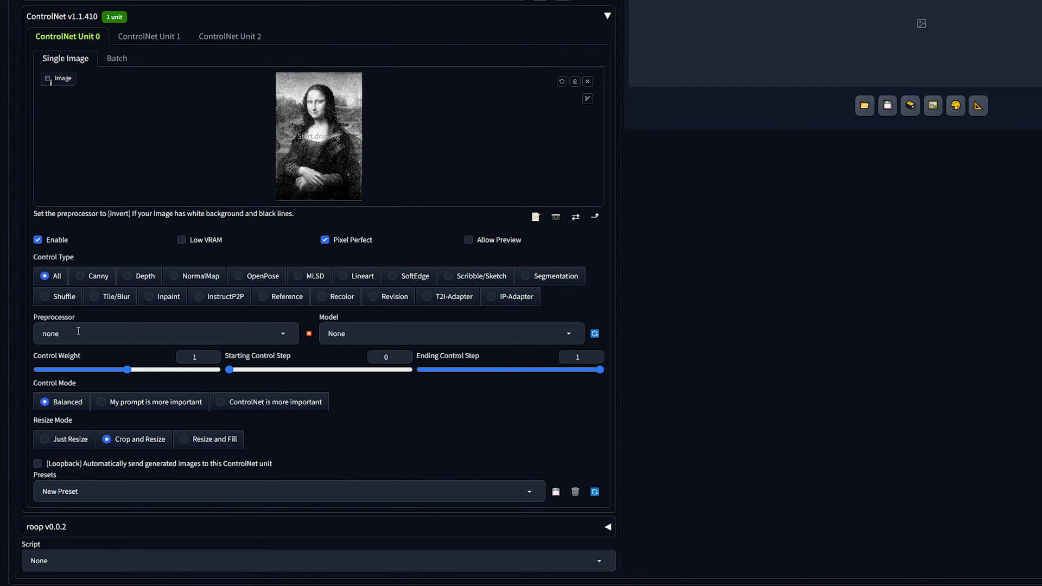
pyautogui.click(160, 333)
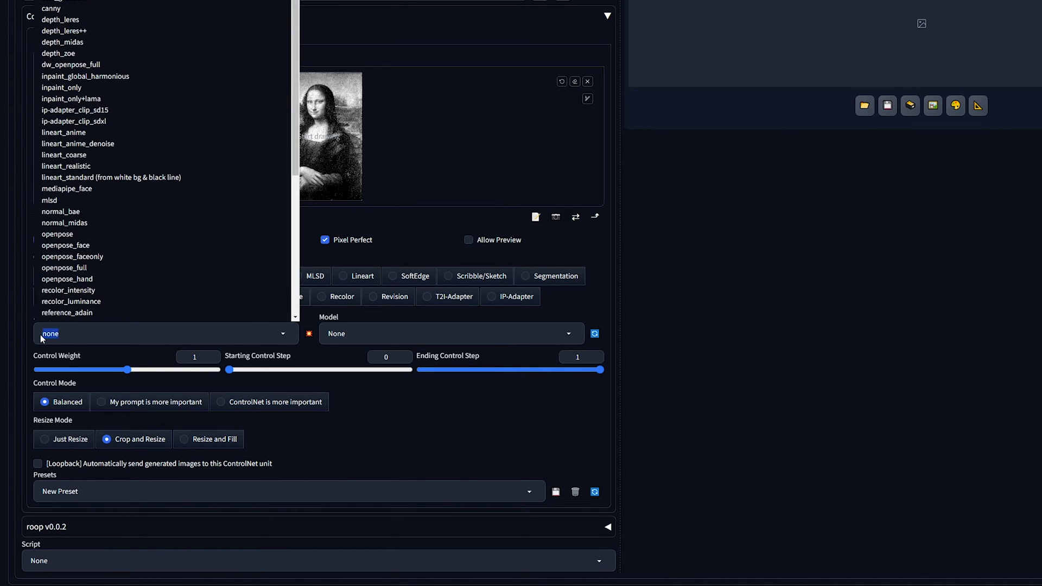
pyautogui.click(50, 332)
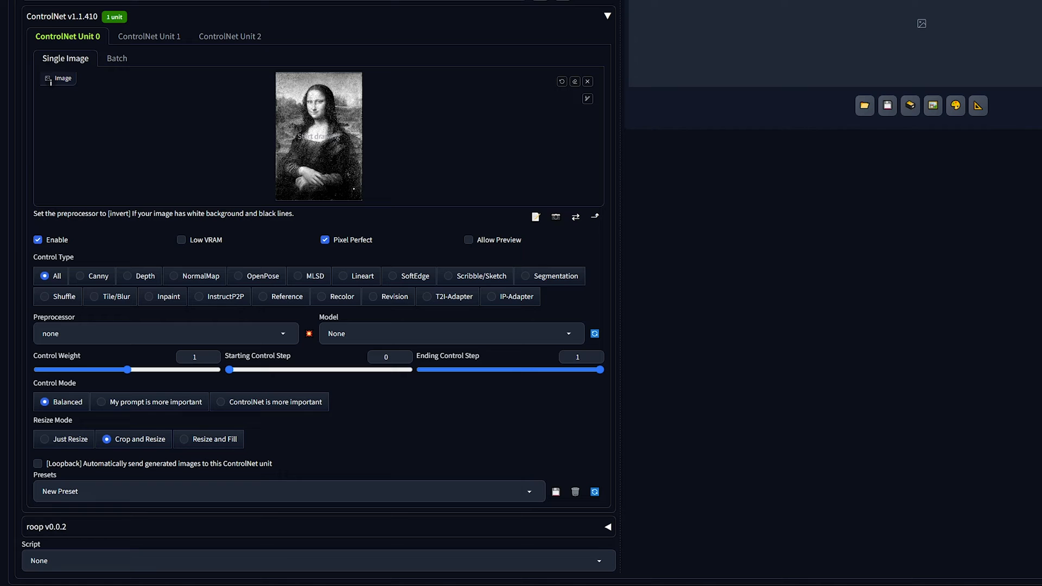
pyautogui.click(451, 333)
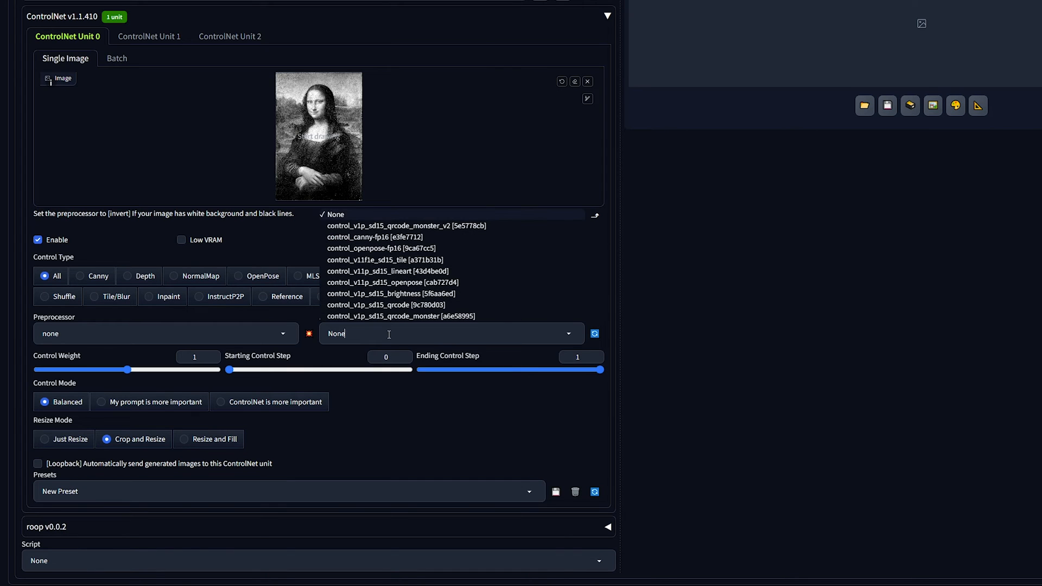
pyautogui.click(401, 316)
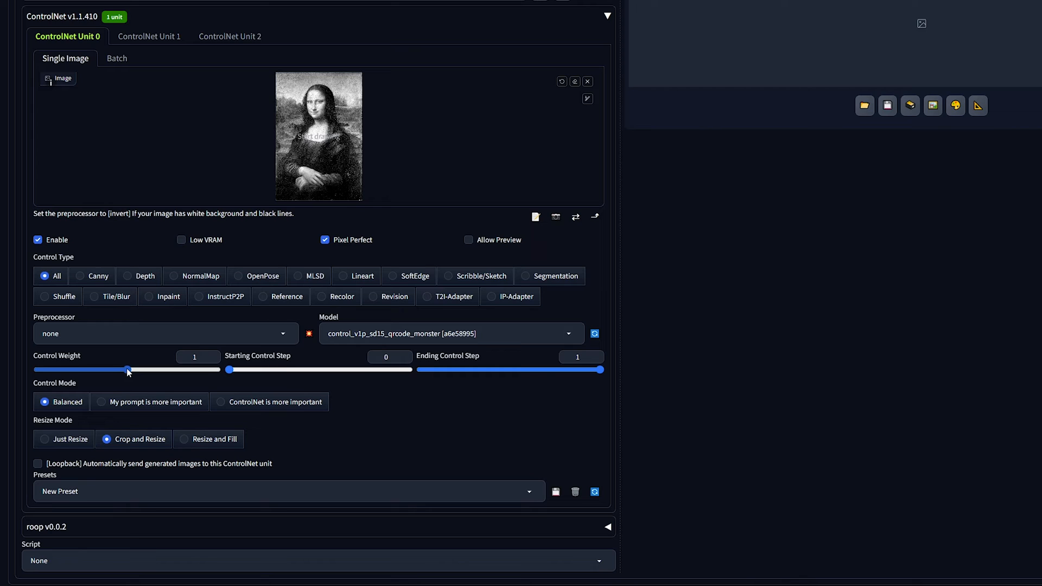
pyautogui.moveTo(127, 371); pyautogui.dragTo(100, 370)
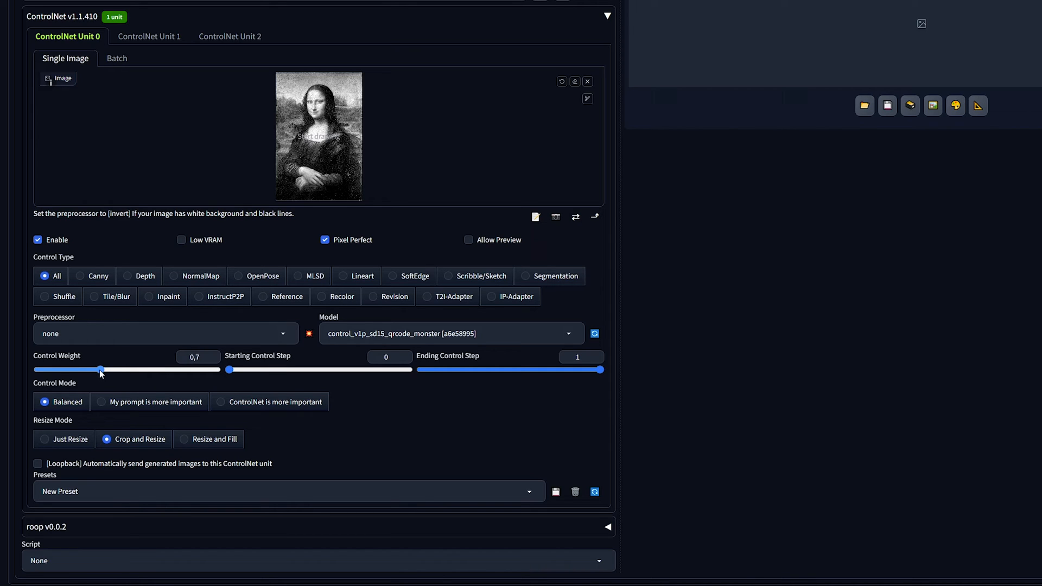
pyautogui.moveTo(100, 369); pyautogui.dragTo(215, 370)
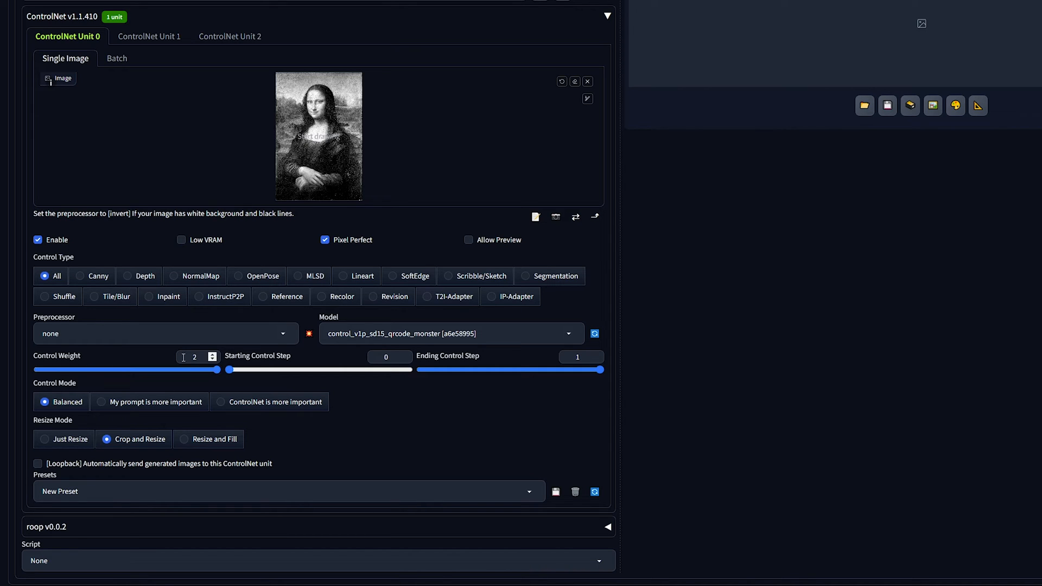
pyautogui.moveTo(443, 393)
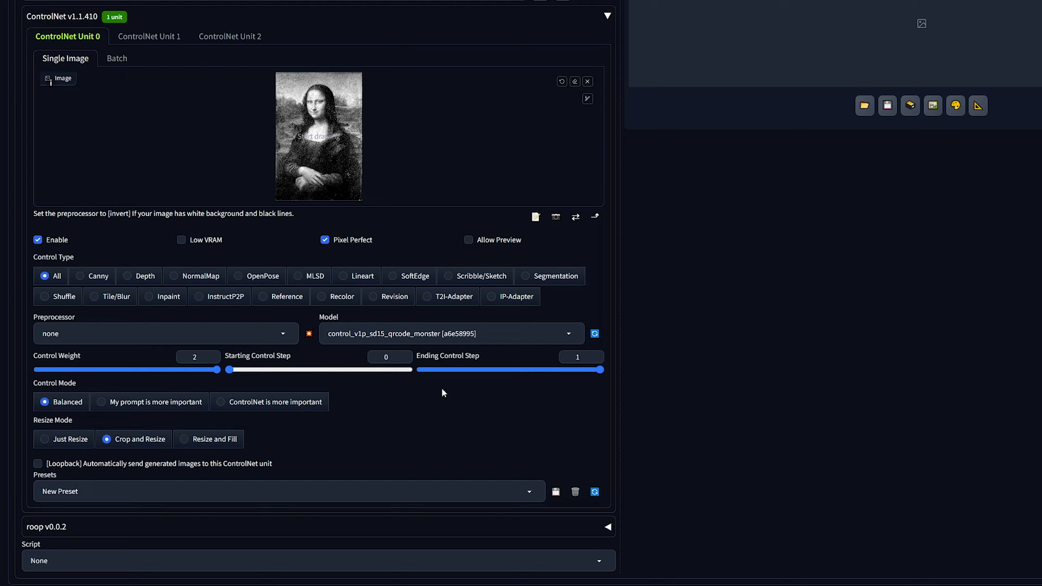
pyautogui.moveTo(637, 376)
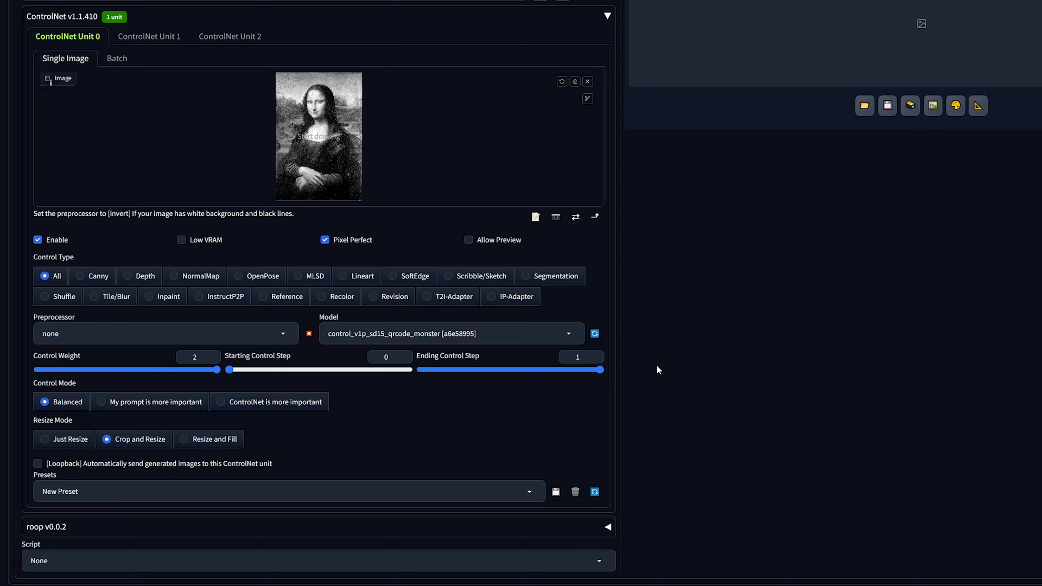
pyautogui.moveTo(648, 371)
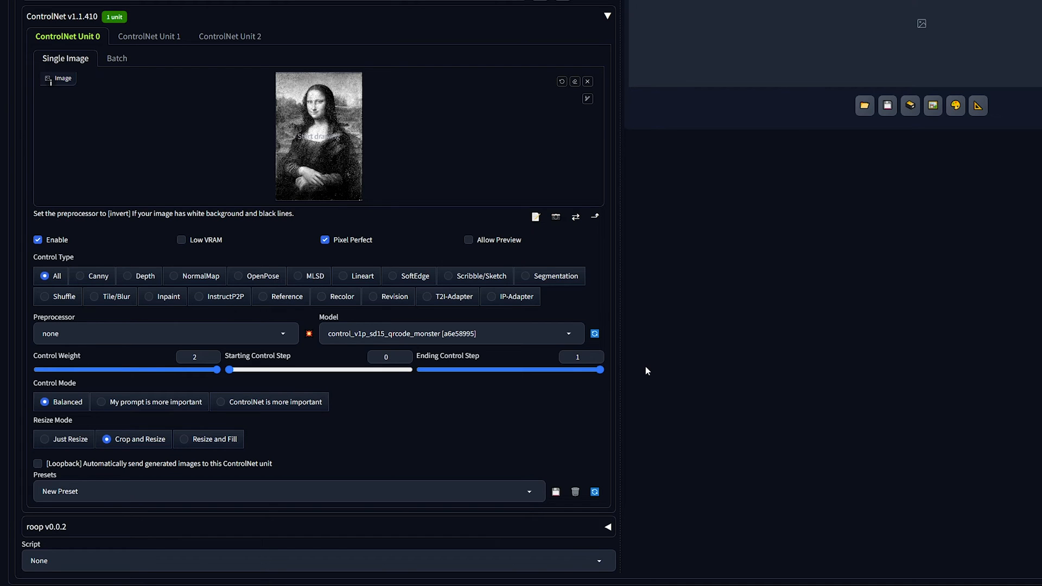